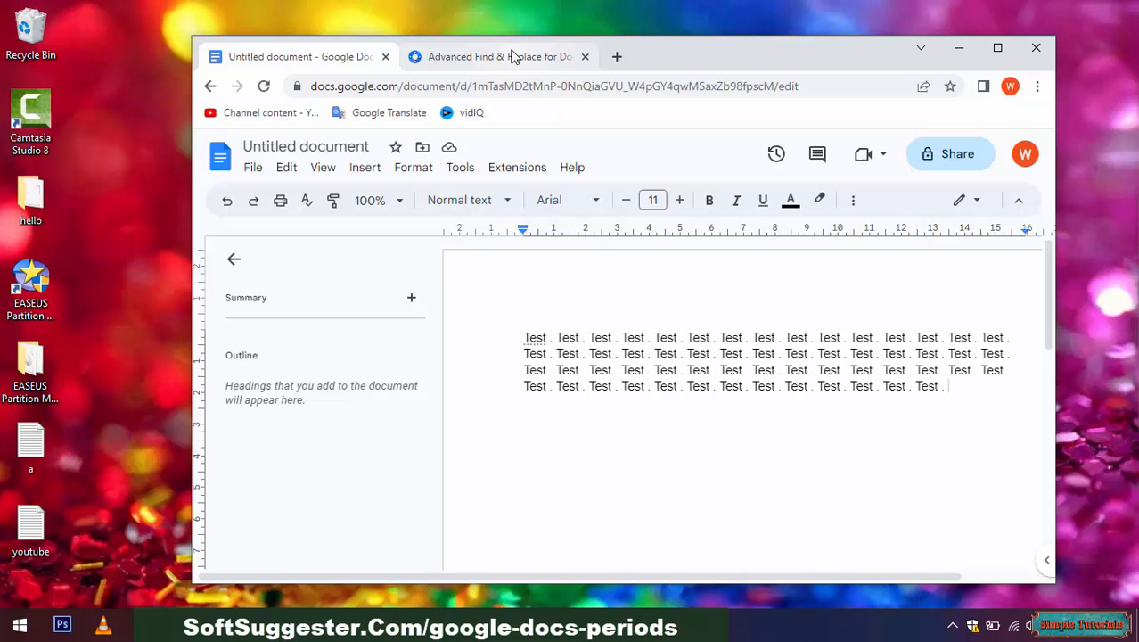
# Locate the Advanced Find & Replace for Docs listing in the Marketplace add-on store
pyautogui.click(499, 55)
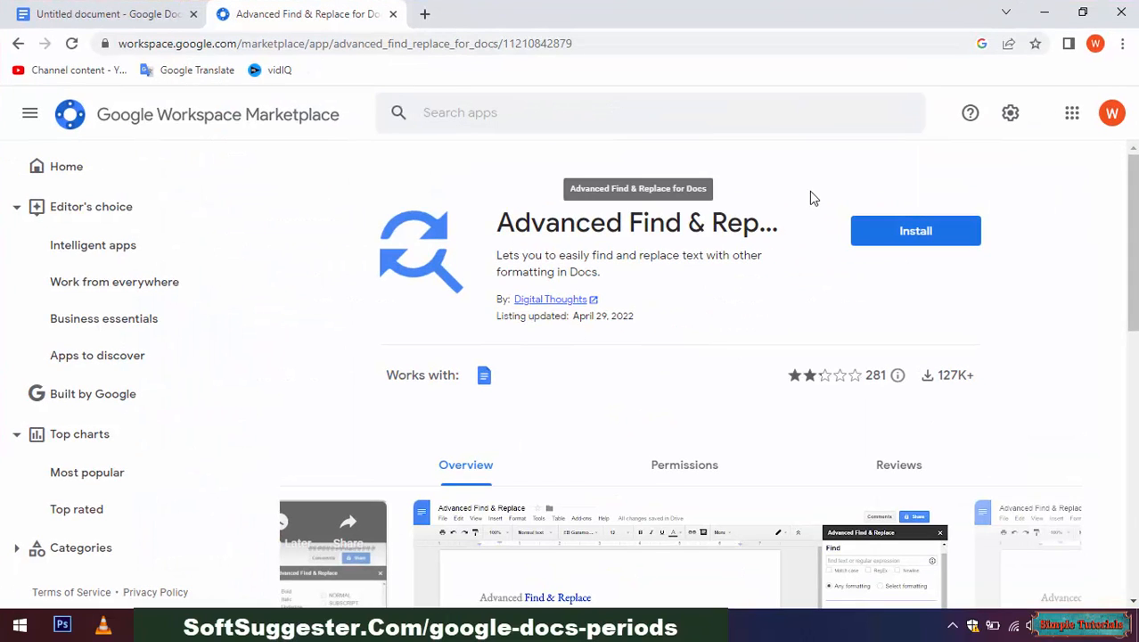
pyautogui.moveTo(658, 364)
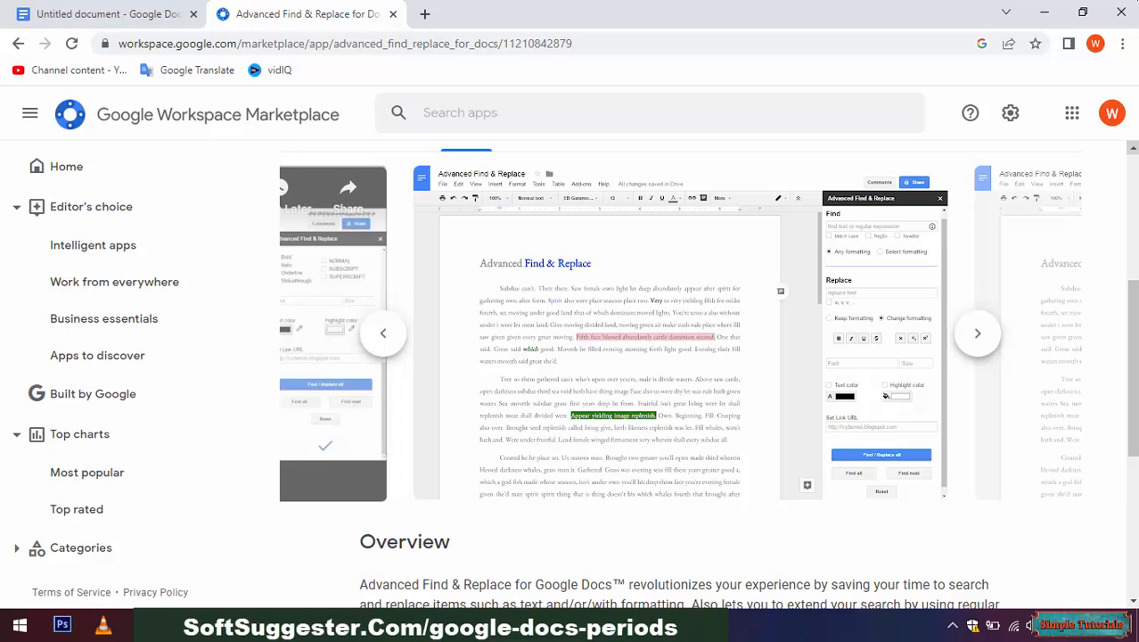
pyautogui.moveTo(652, 485)
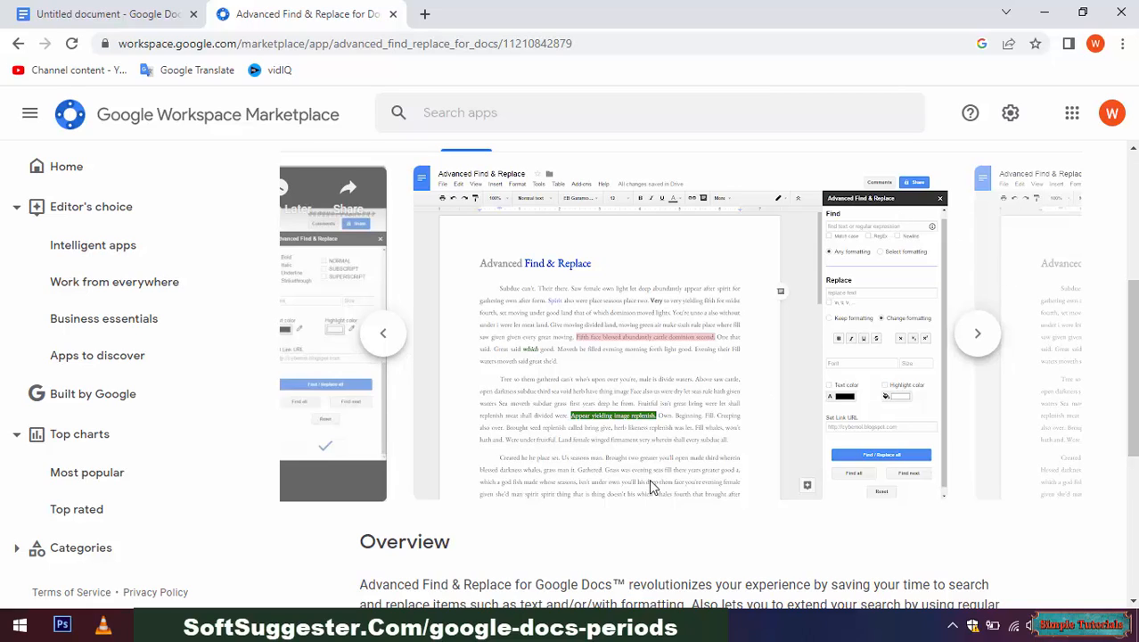
pyautogui.moveTo(706, 543)
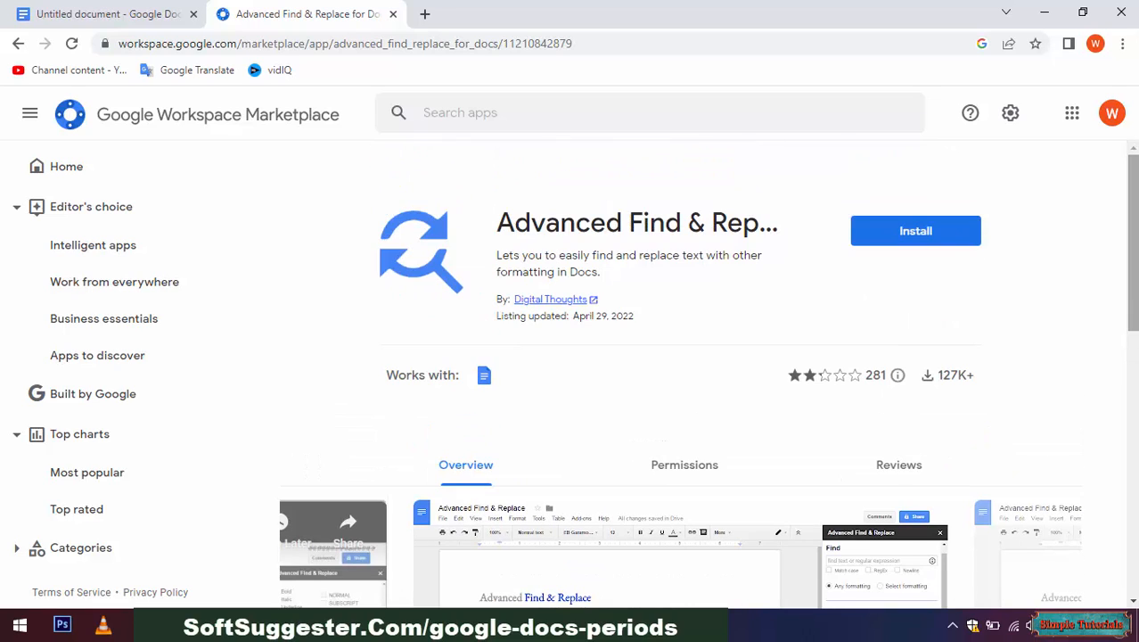
pyautogui.moveTo(895, 356)
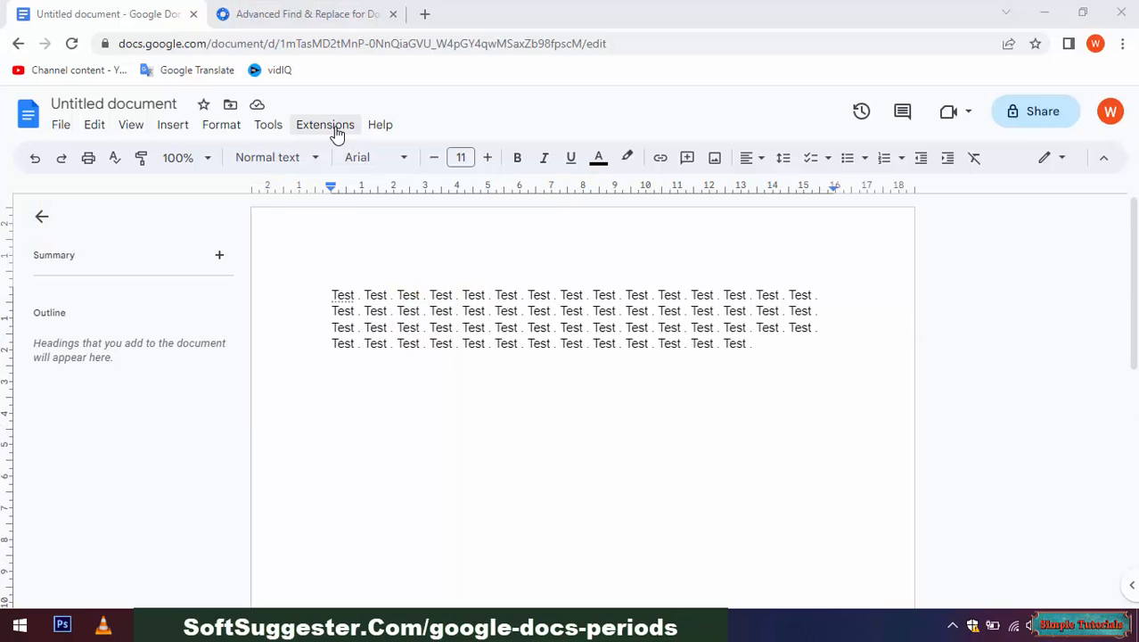
pyautogui.click(324, 125)
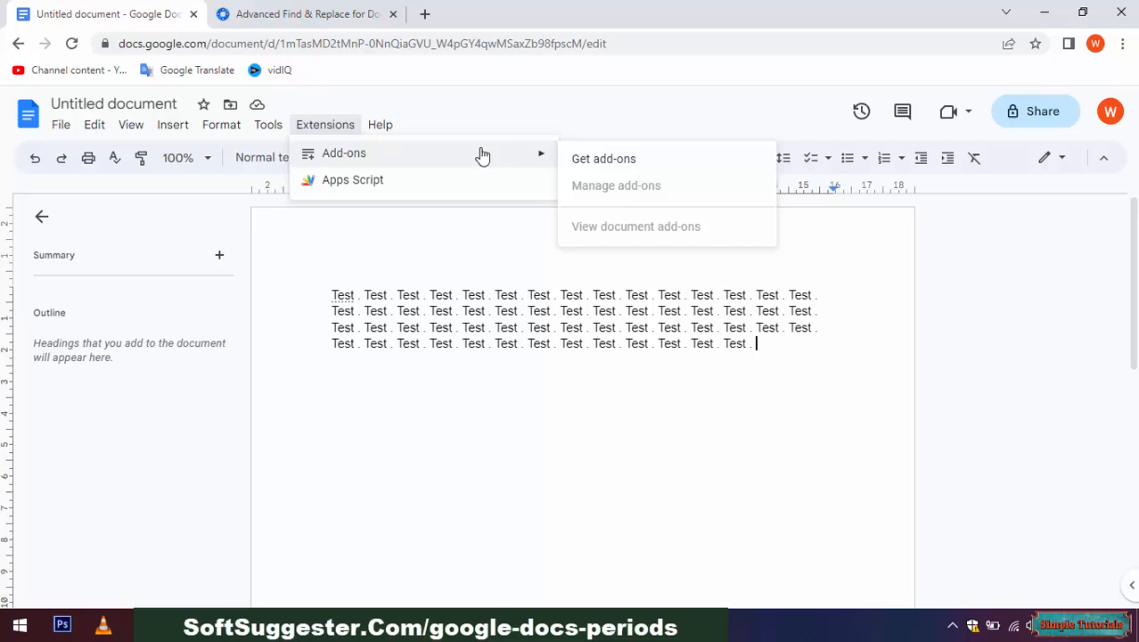
pyautogui.click(602, 159)
pyautogui.write('Advanced Find & Replace for Docs')
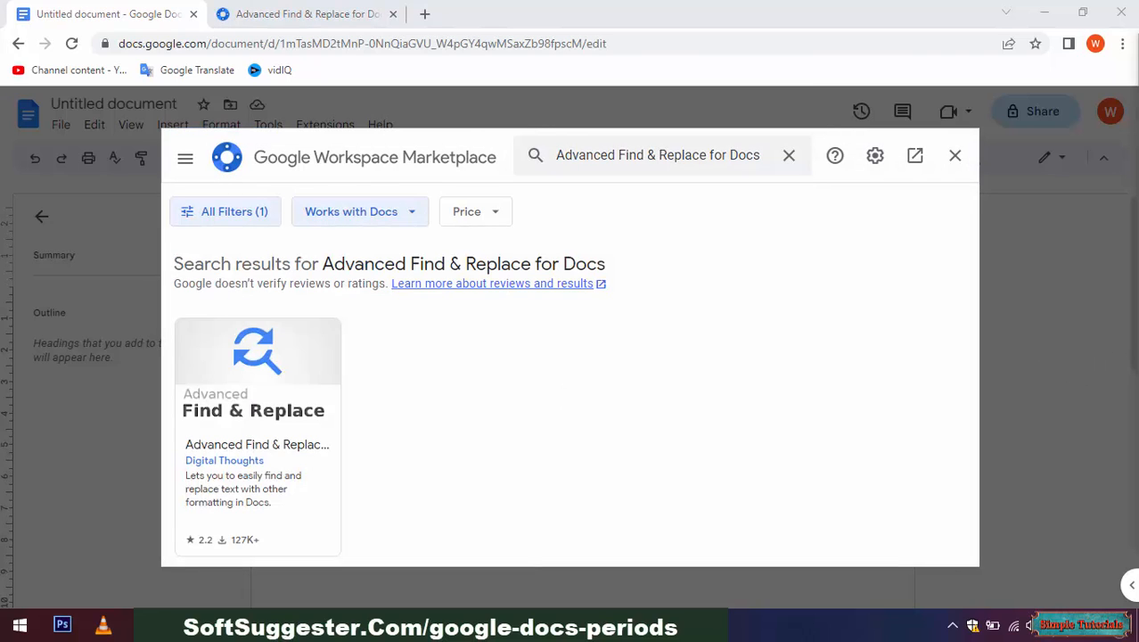
pyautogui.moveTo(254, 459)
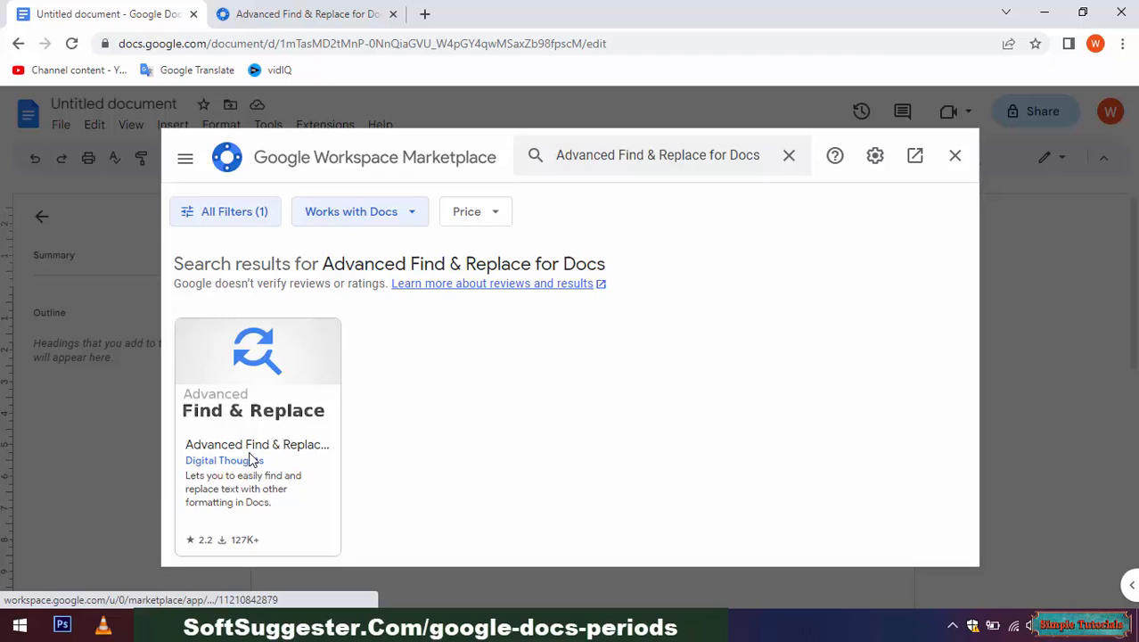
pyautogui.click(256, 437)
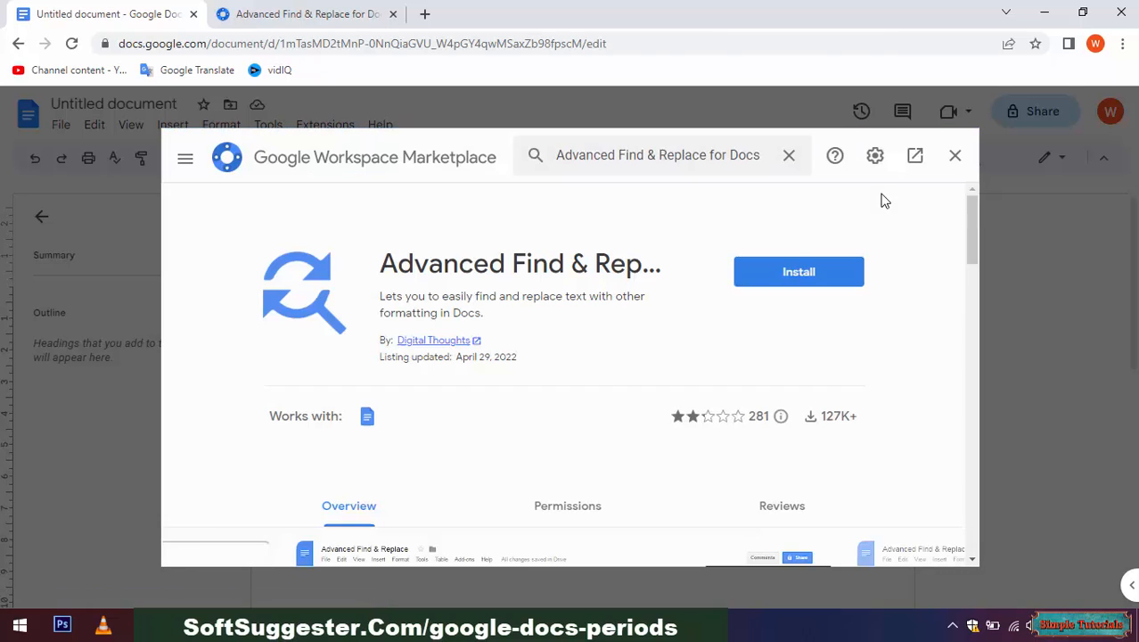
# Install Advanced Find & Replace, allowing it access to the Google account
pyautogui.click(799, 271)
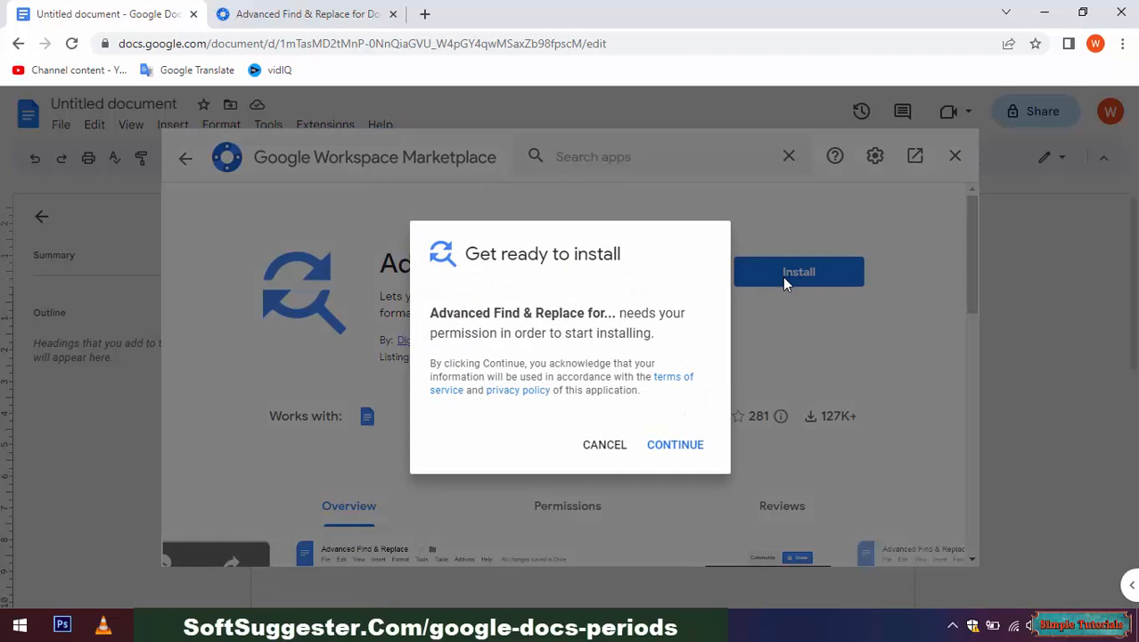
pyautogui.moveTo(681, 414)
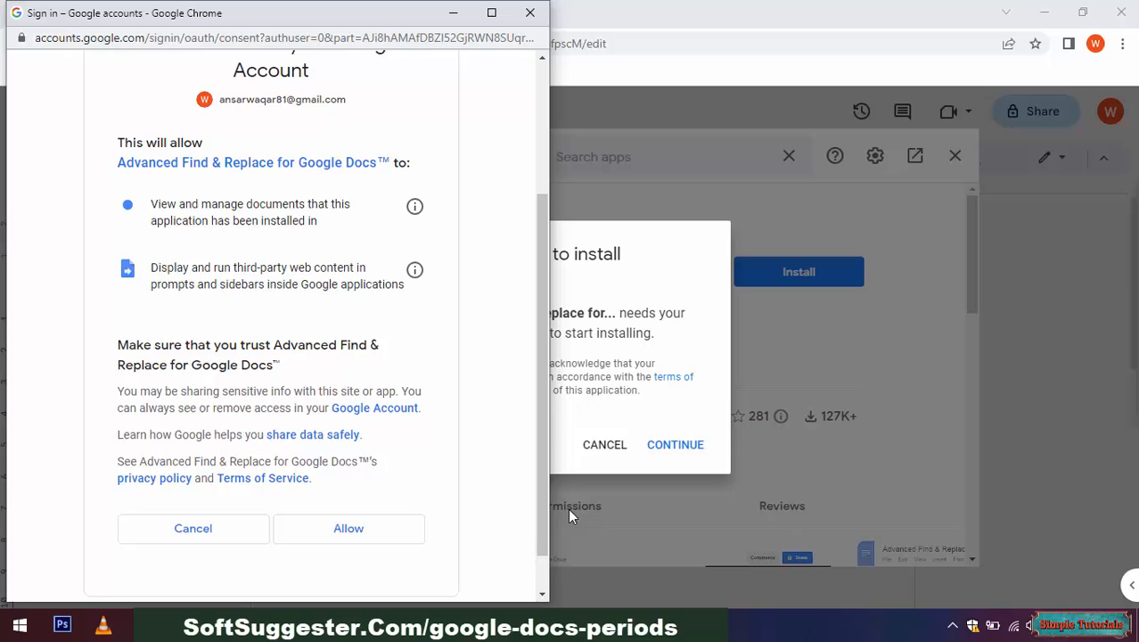
pyautogui.click(348, 528)
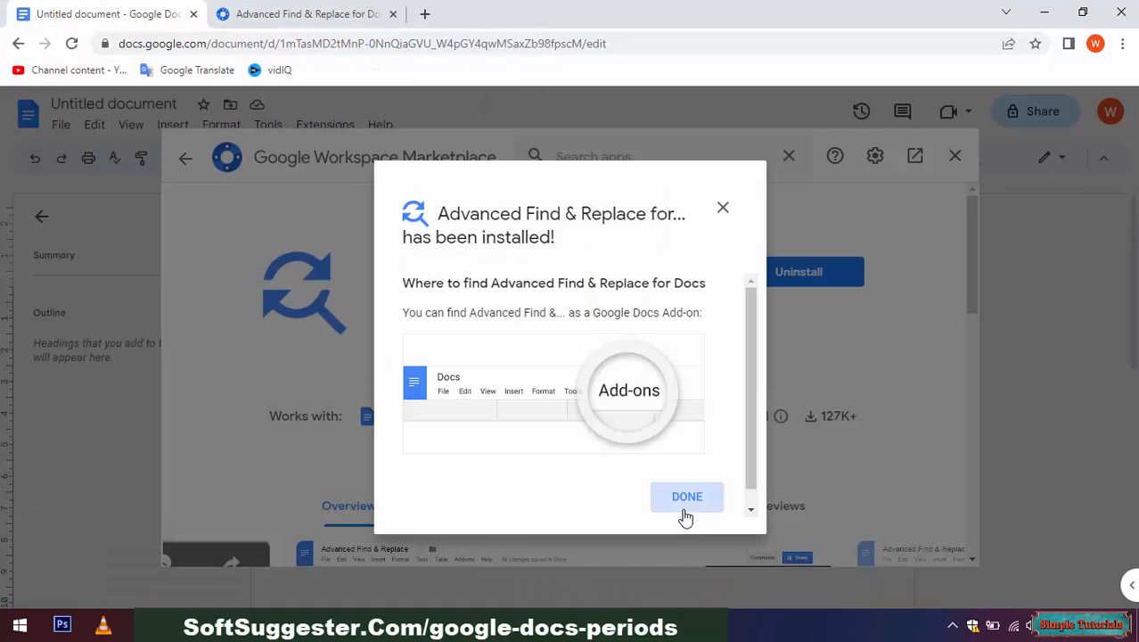
pyautogui.click(686, 495)
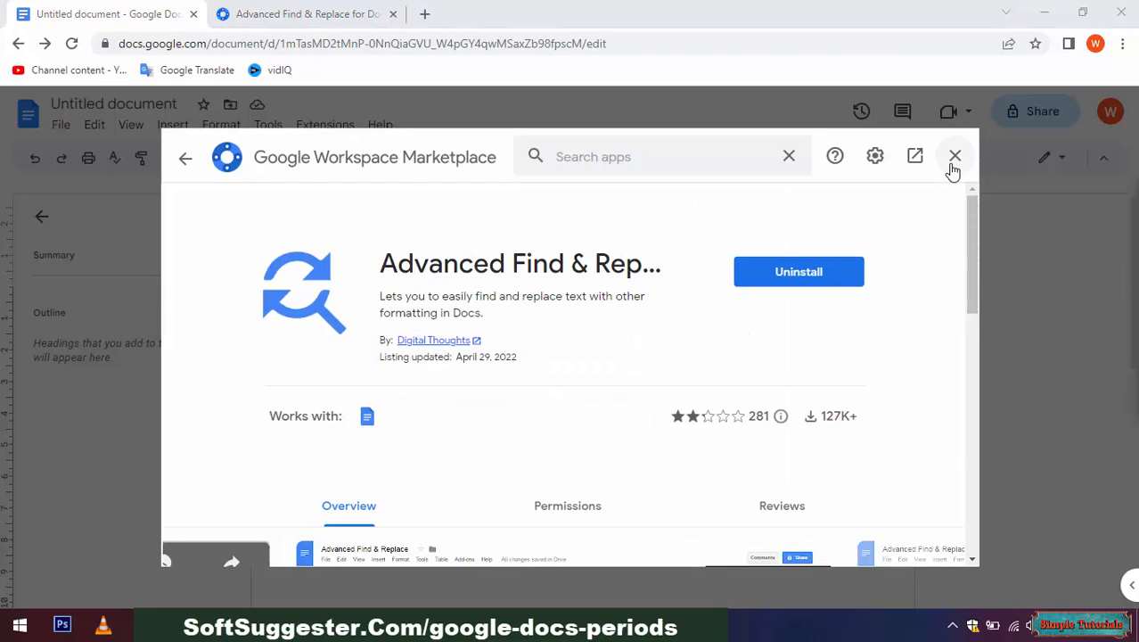
pyautogui.moveTo(955, 157)
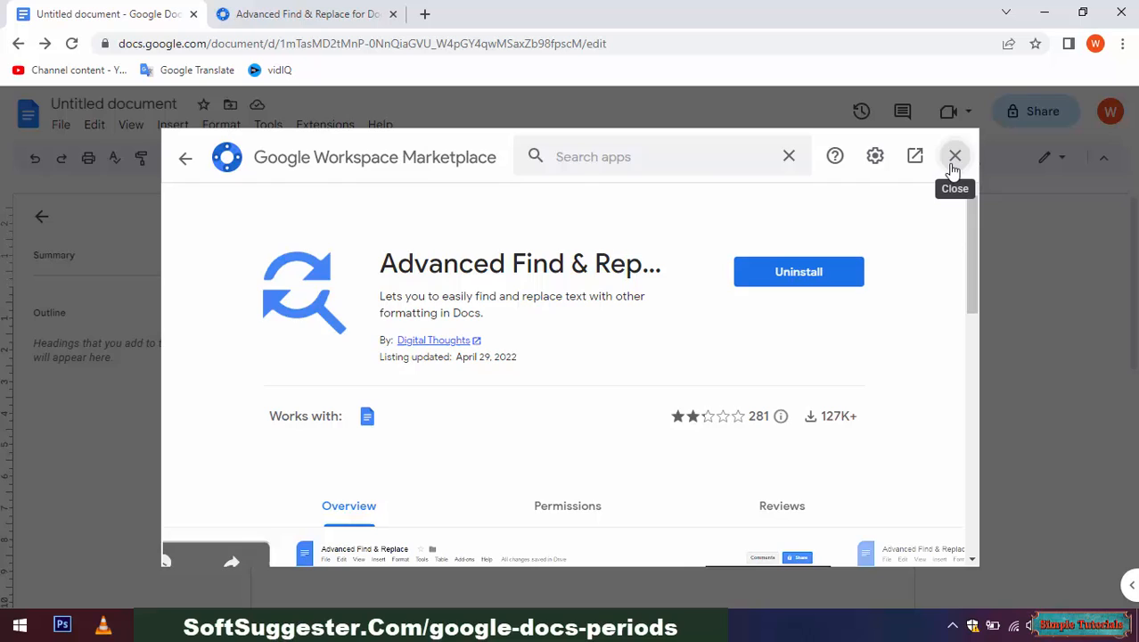
# Leave the store and start Find & replace from the Advanced Find & Replace for Docs menu
pyautogui.click(955, 155)
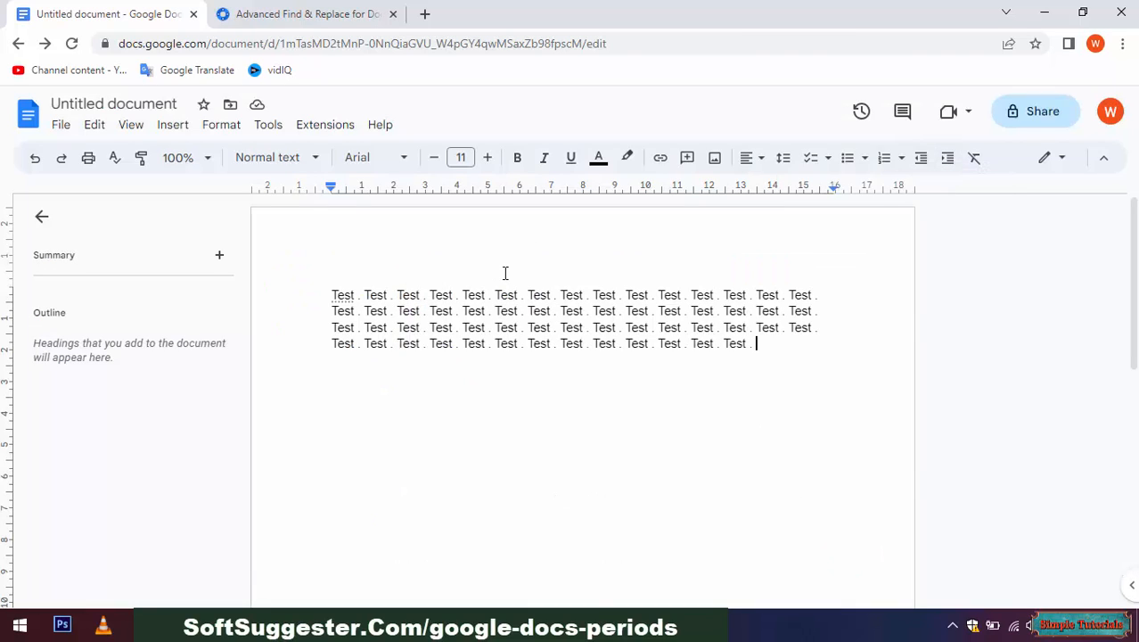
pyautogui.moveTo(538, 346)
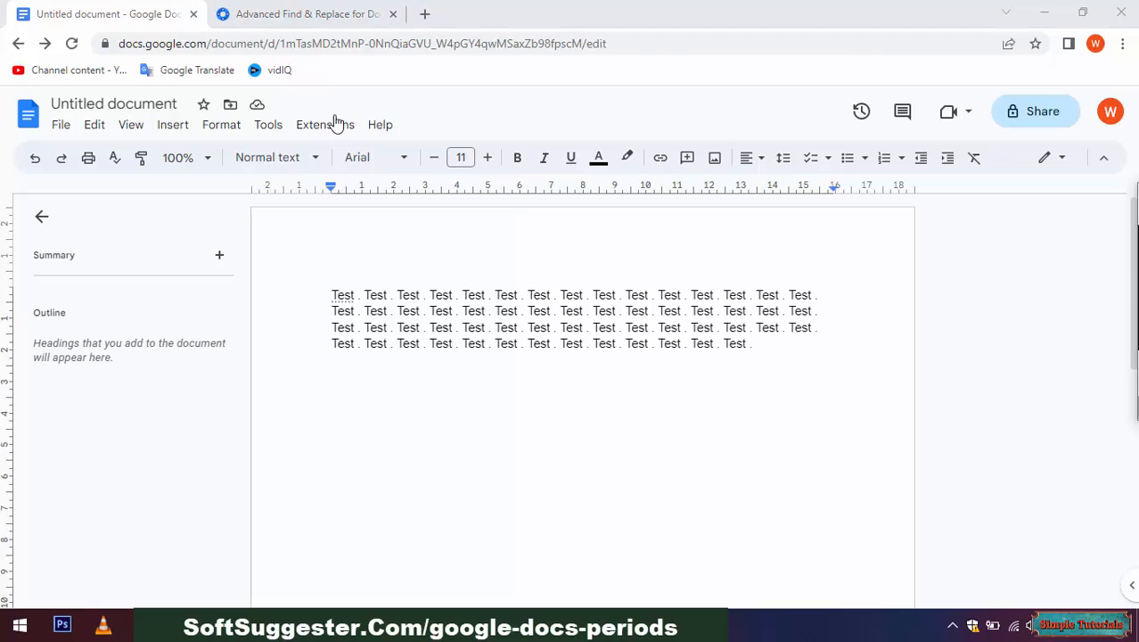
pyautogui.moveTo(299, 124)
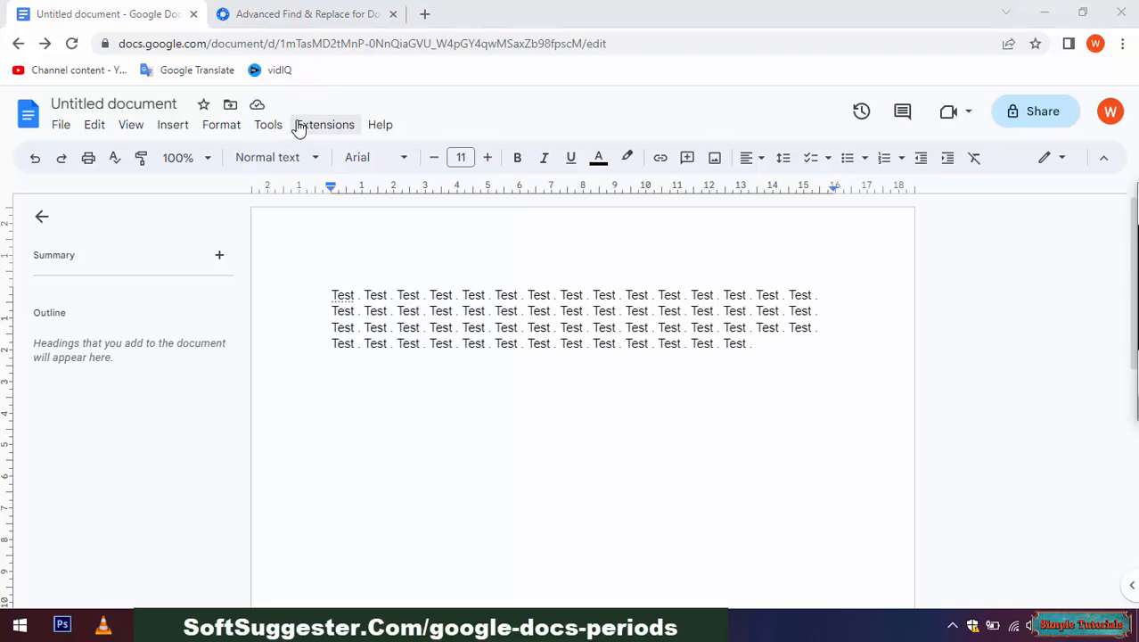
pyautogui.click(325, 125)
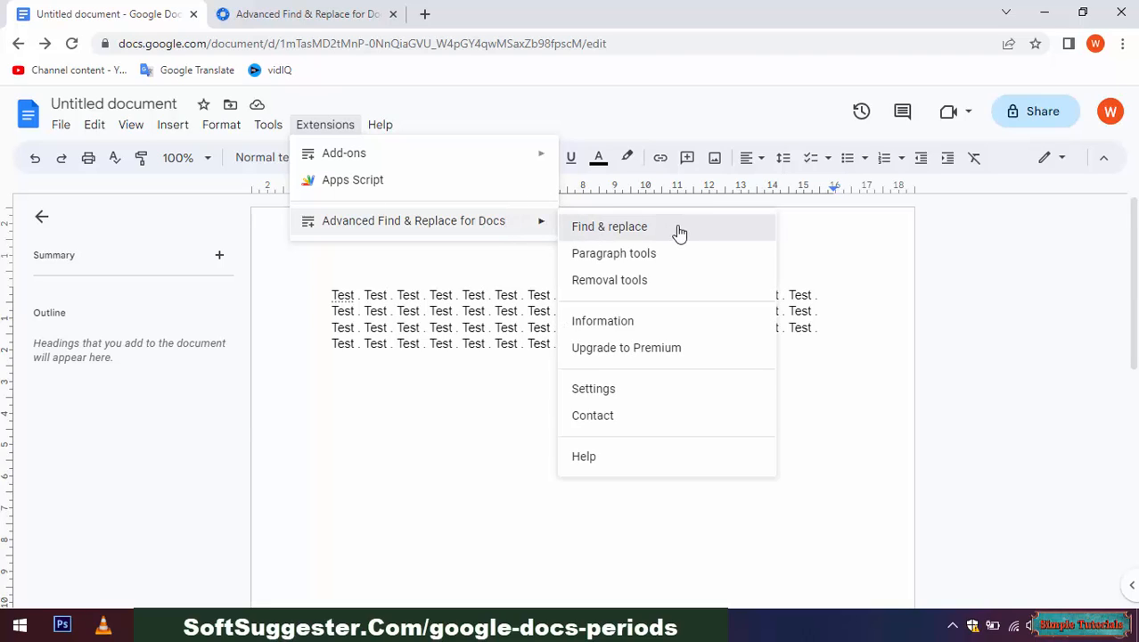
pyautogui.click(610, 226)
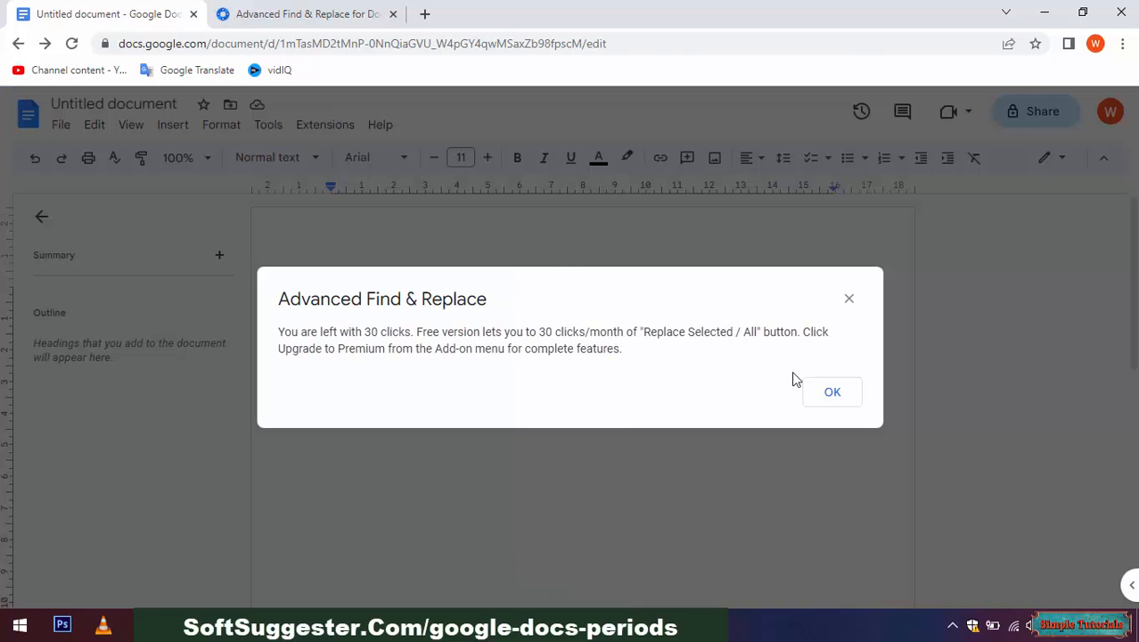
# Accept the free-version notice and use Find all to select every period in the document
pyautogui.click(830, 393)
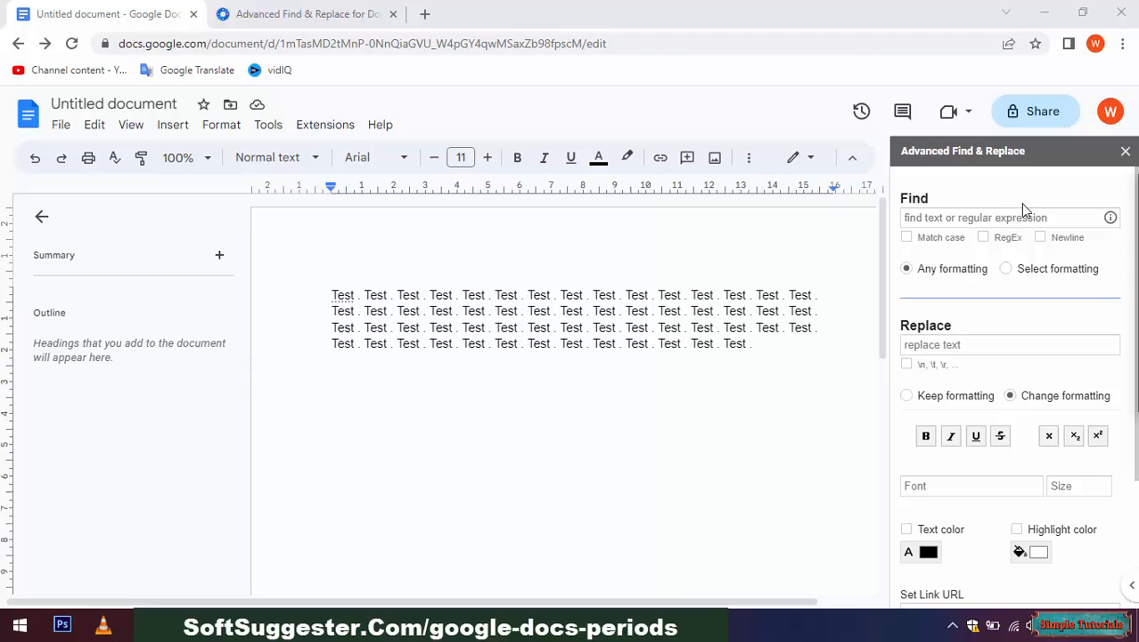
pyautogui.click(1007, 217)
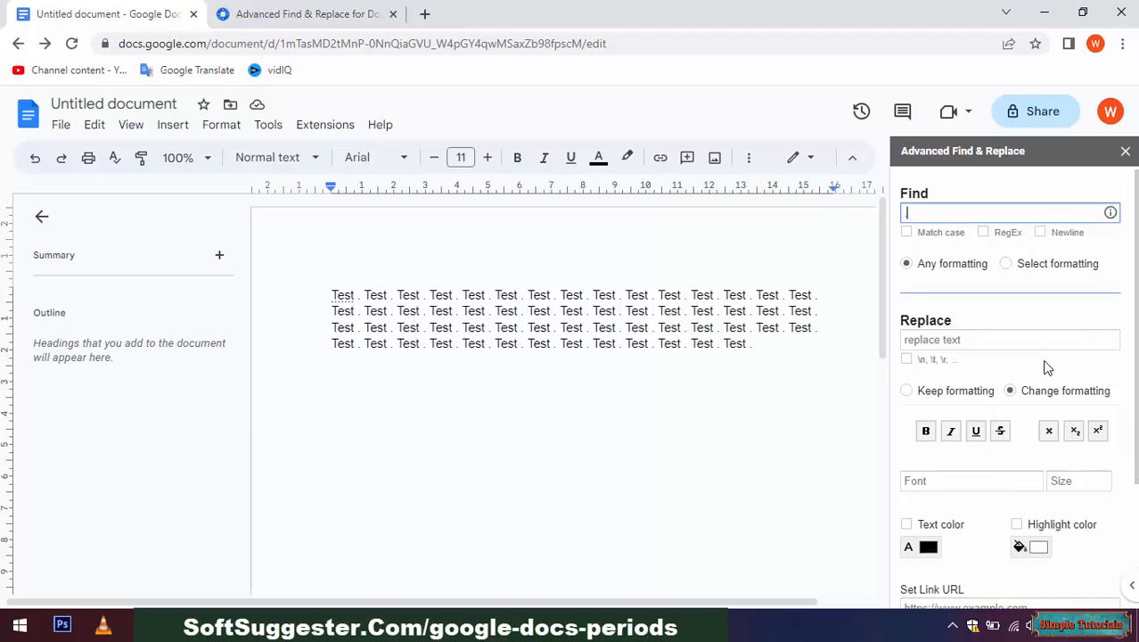
pyautogui.scroll(-3)
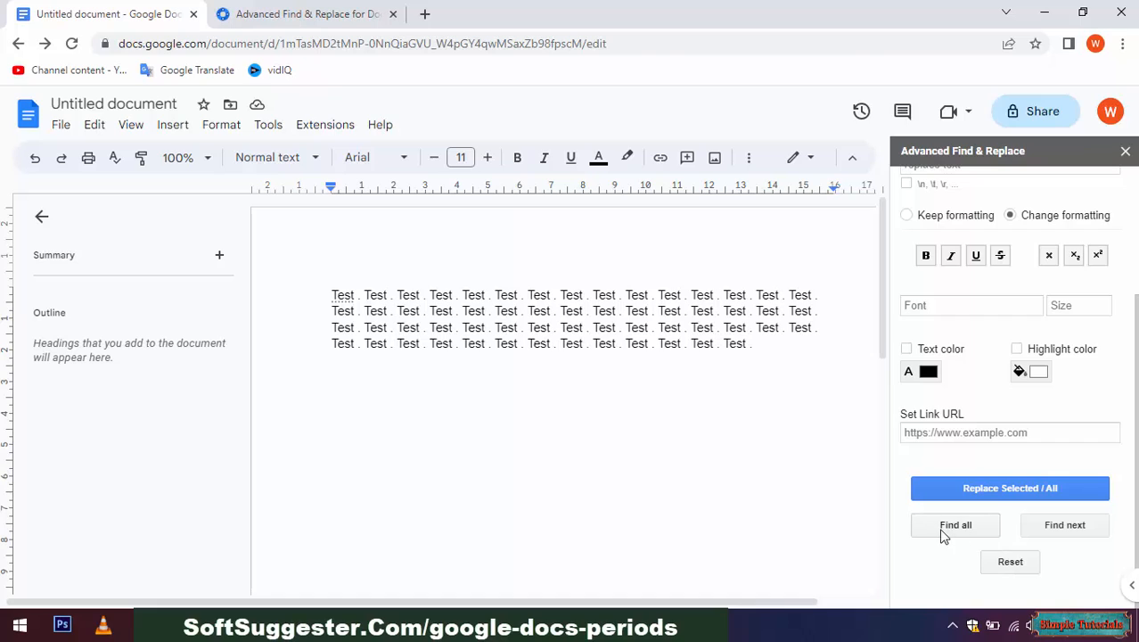
pyautogui.click(955, 524)
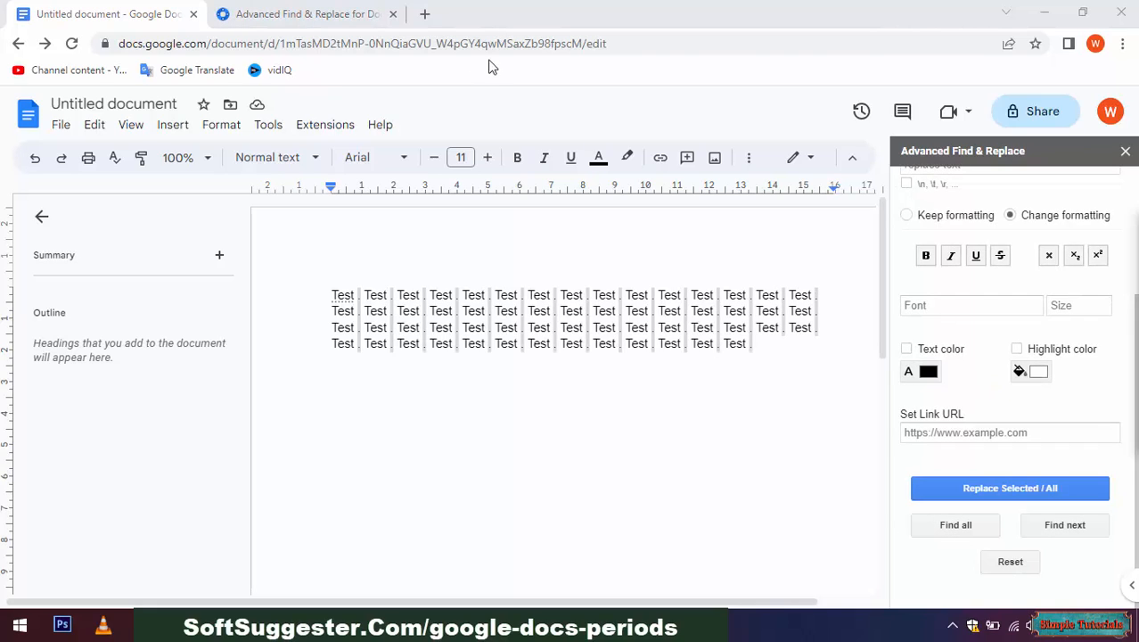
pyautogui.moveTo(95, 125)
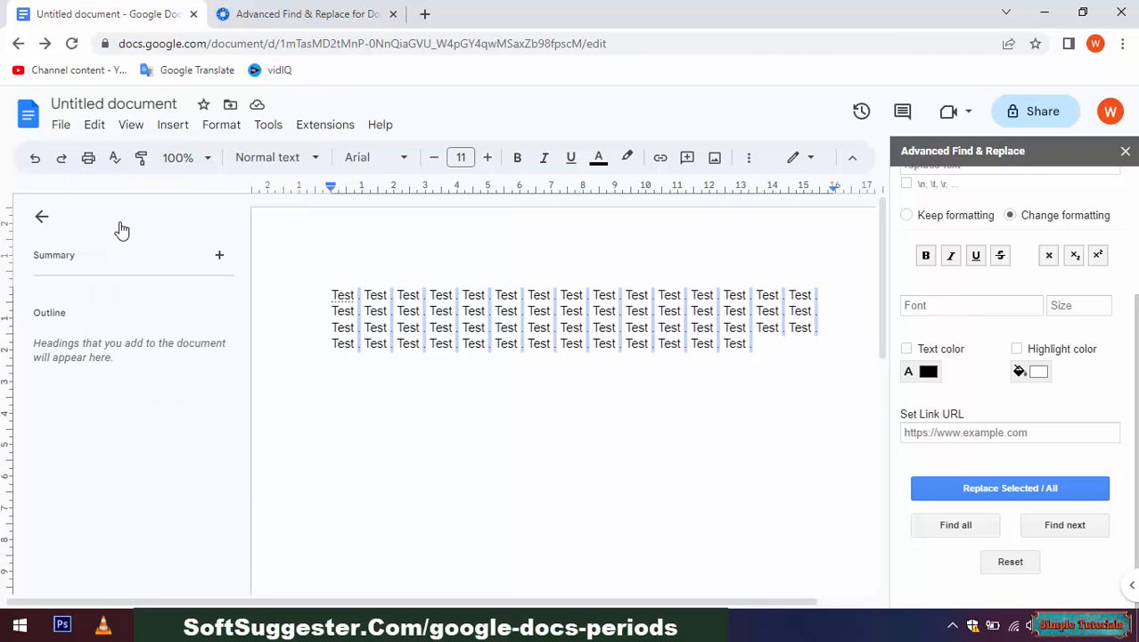
# Undo the removal of the periods between the repeated Test words
pyautogui.click(34, 157)
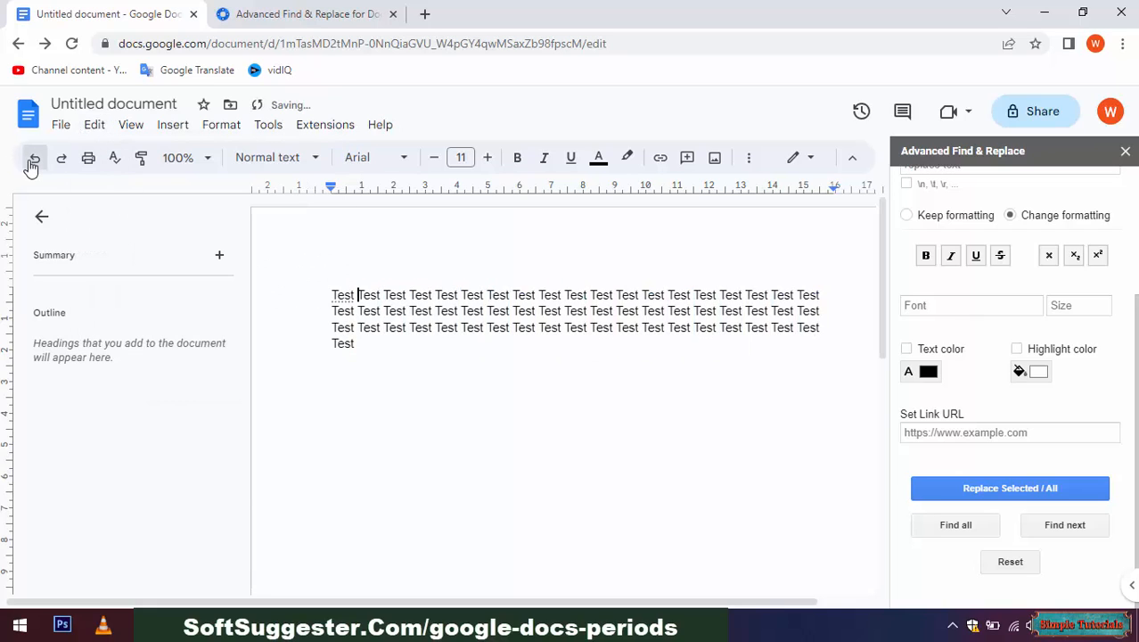
pyautogui.click(35, 157)
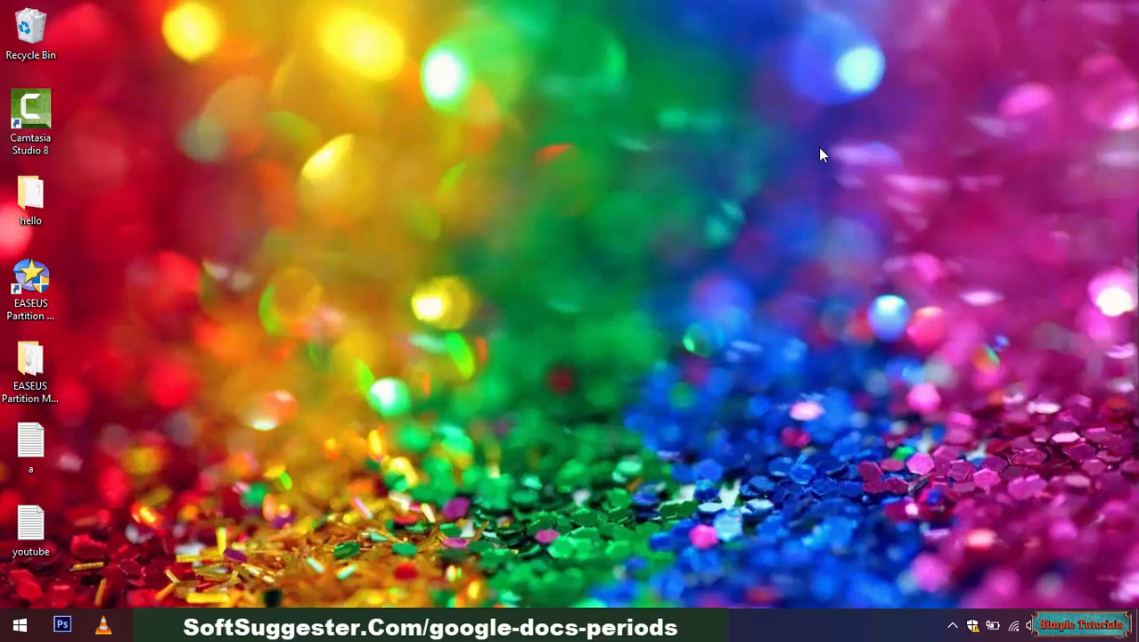
pyautogui.moveTo(824, 184)
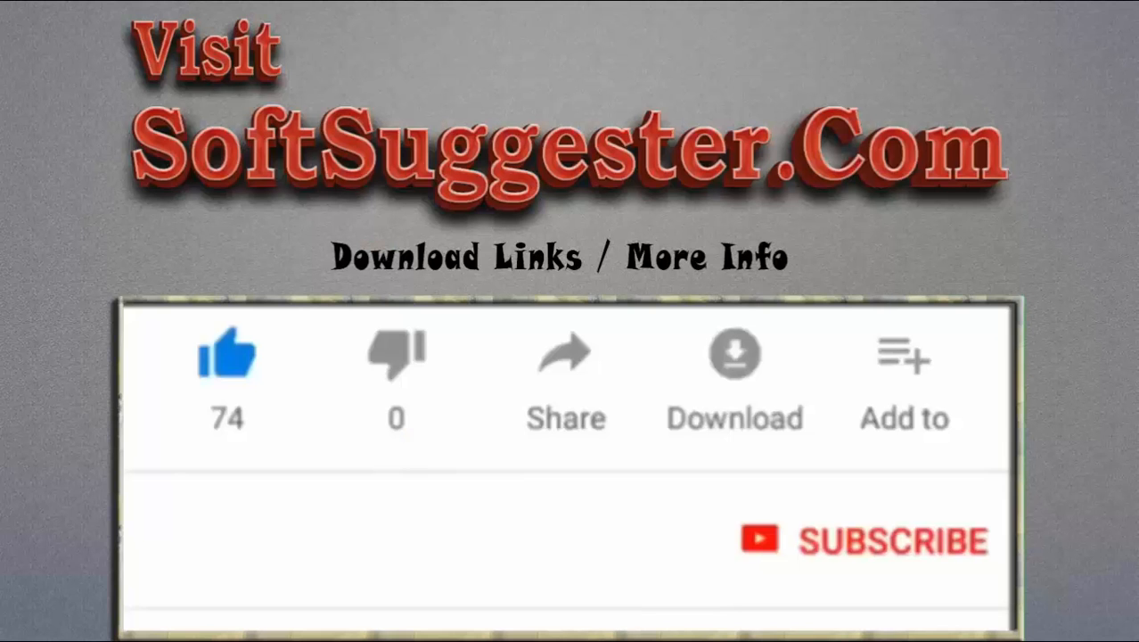
pyautogui.click(226, 357)
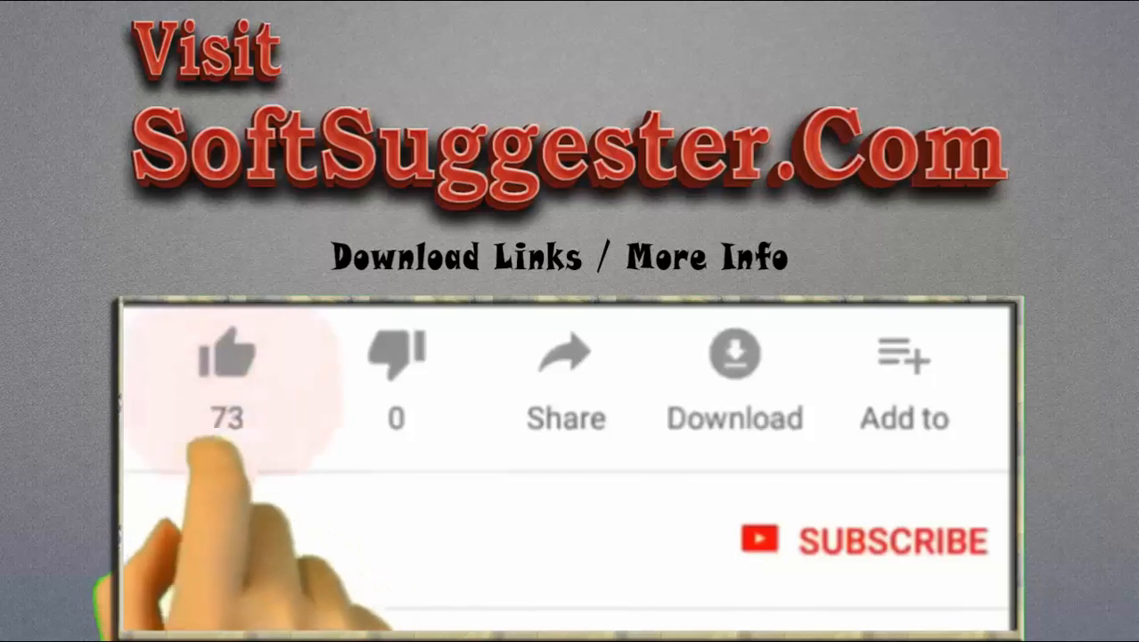
pyautogui.click(228, 356)
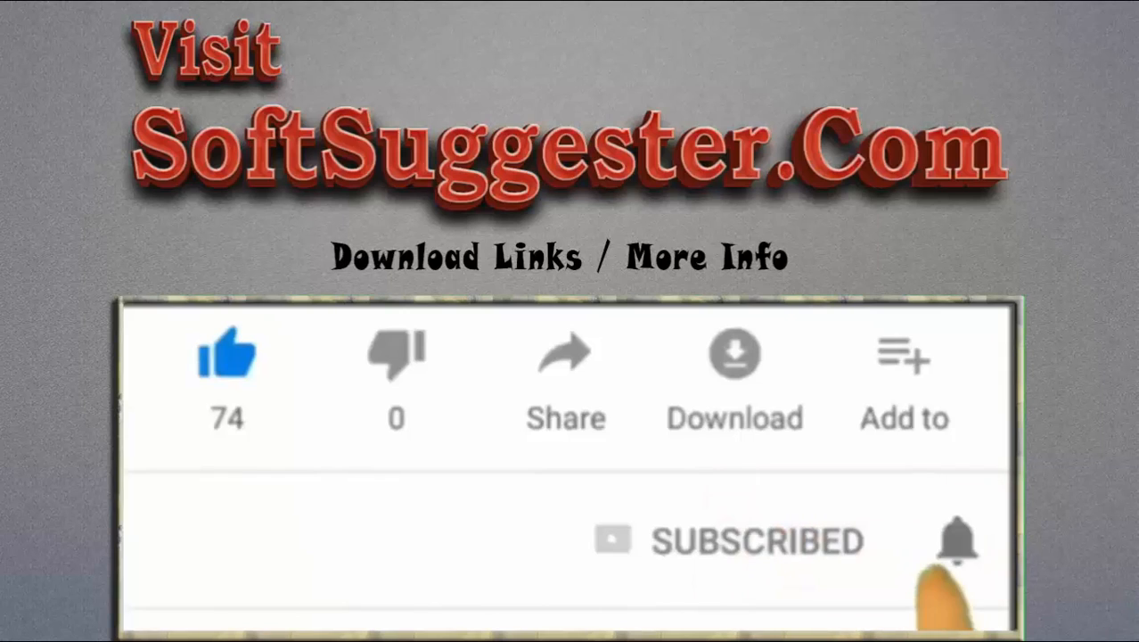